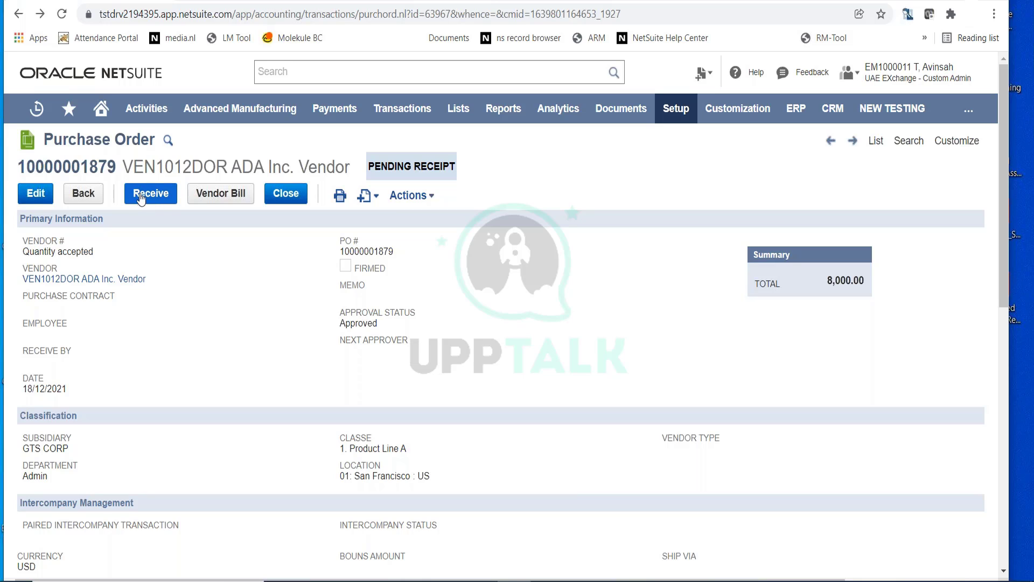
pyautogui.click(150, 194)
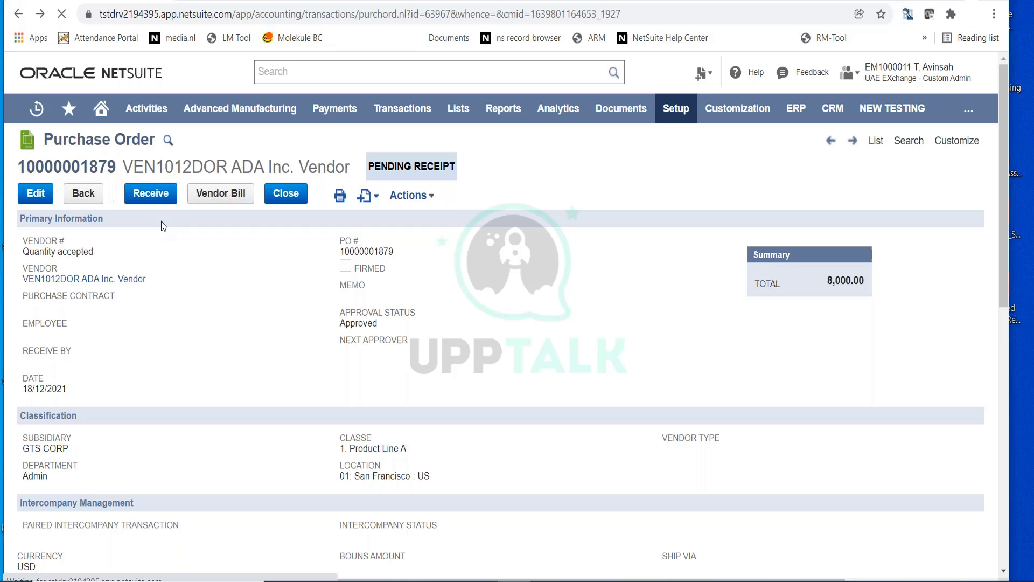
pyautogui.moveTo(192, 195)
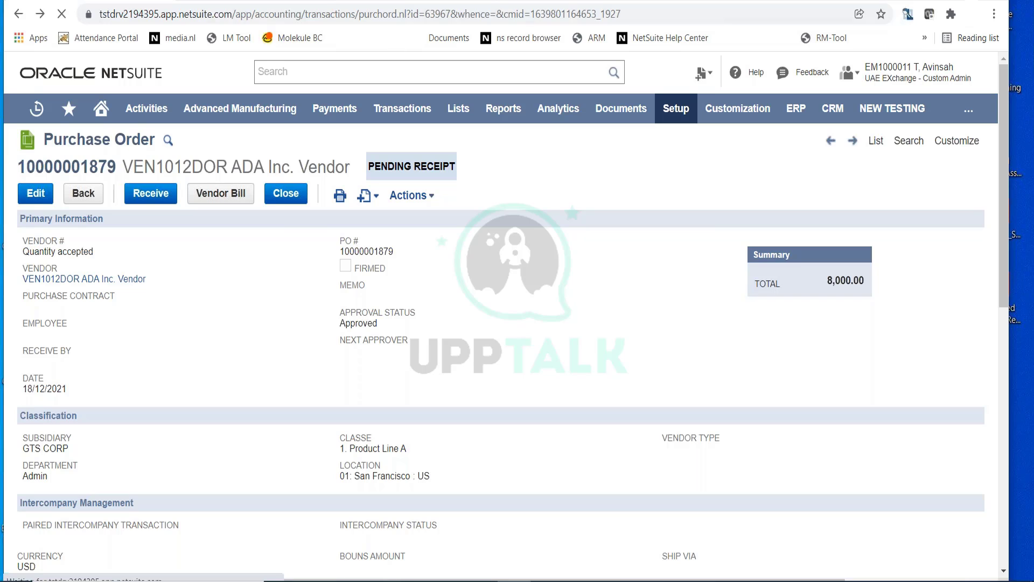
pyautogui.moveTo(798, 4)
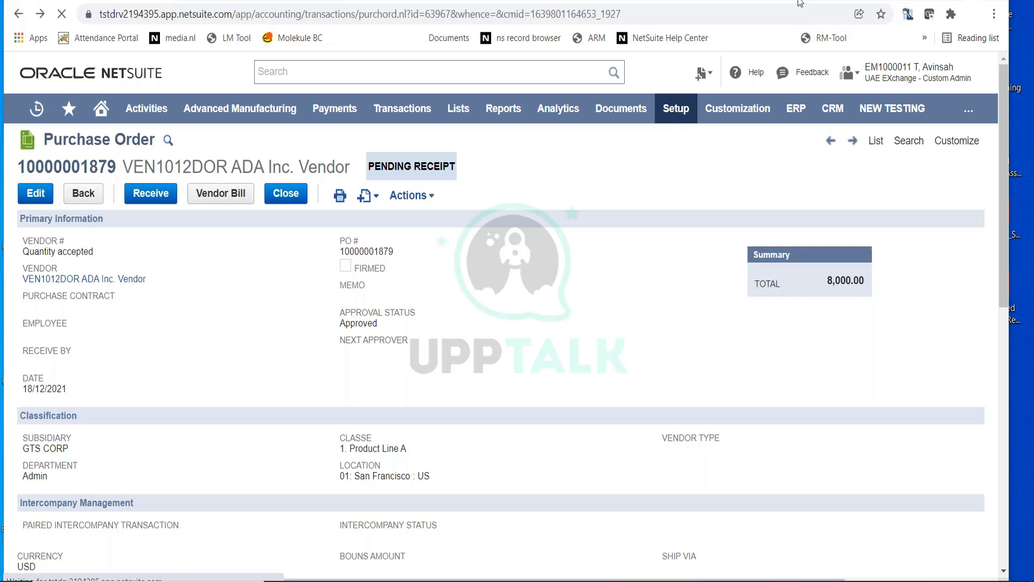
pyautogui.click(150, 194)
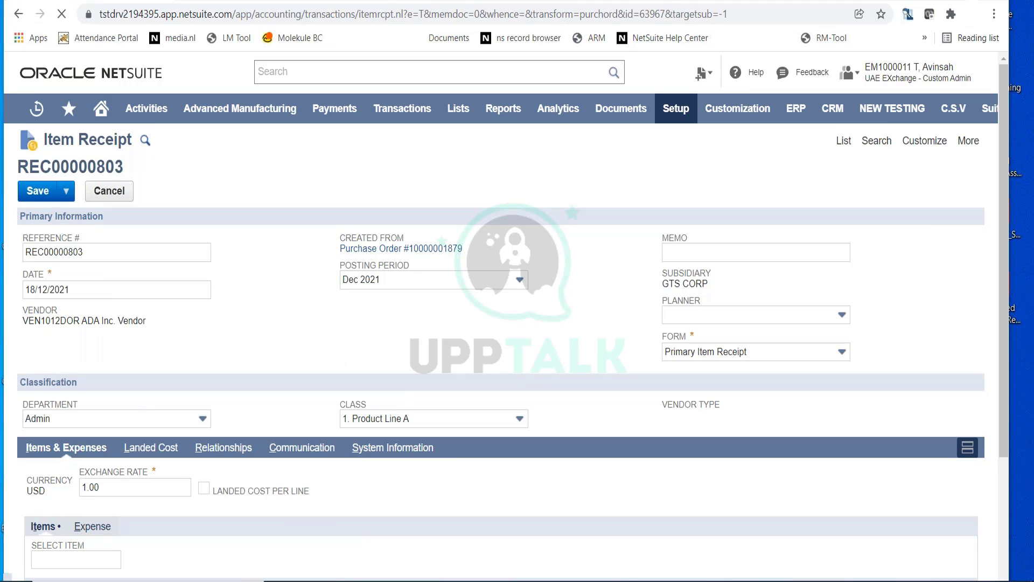
# Step: Enable Landed Cost Per Line and bring the Items line (10 units at 800.00) into view
pyautogui.click(205, 488)
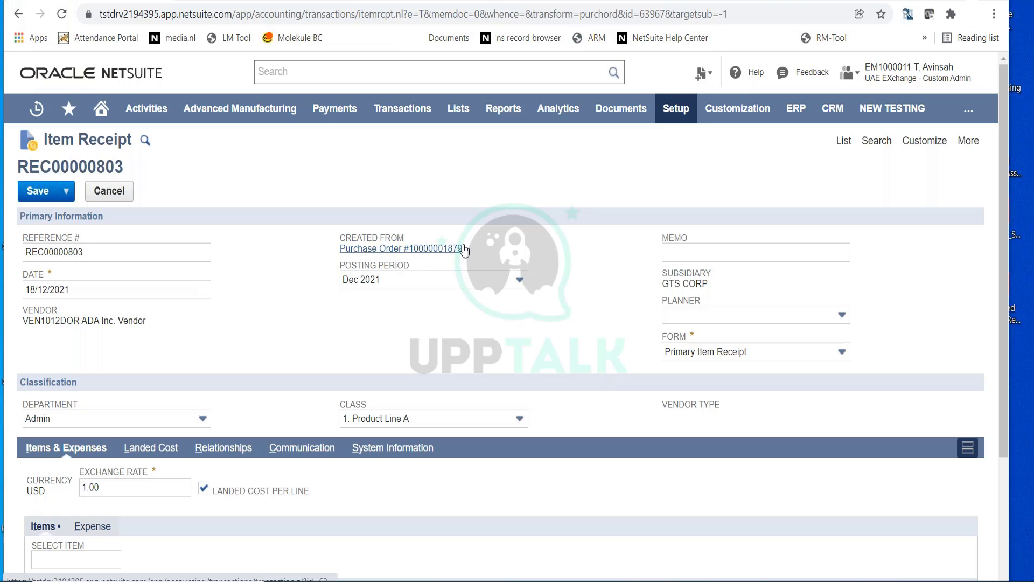
pyautogui.moveTo(282, 278)
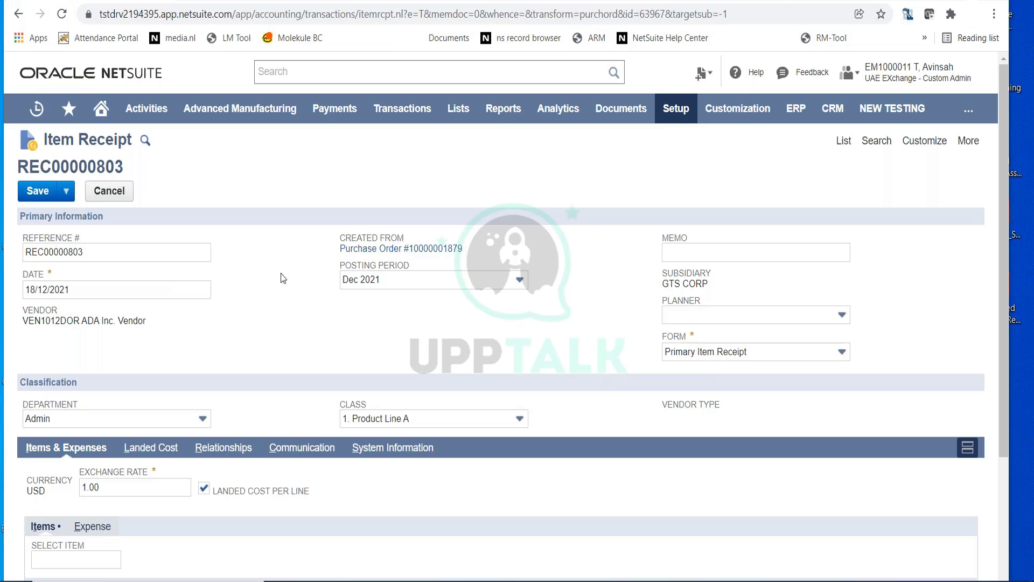
pyautogui.click(757, 252)
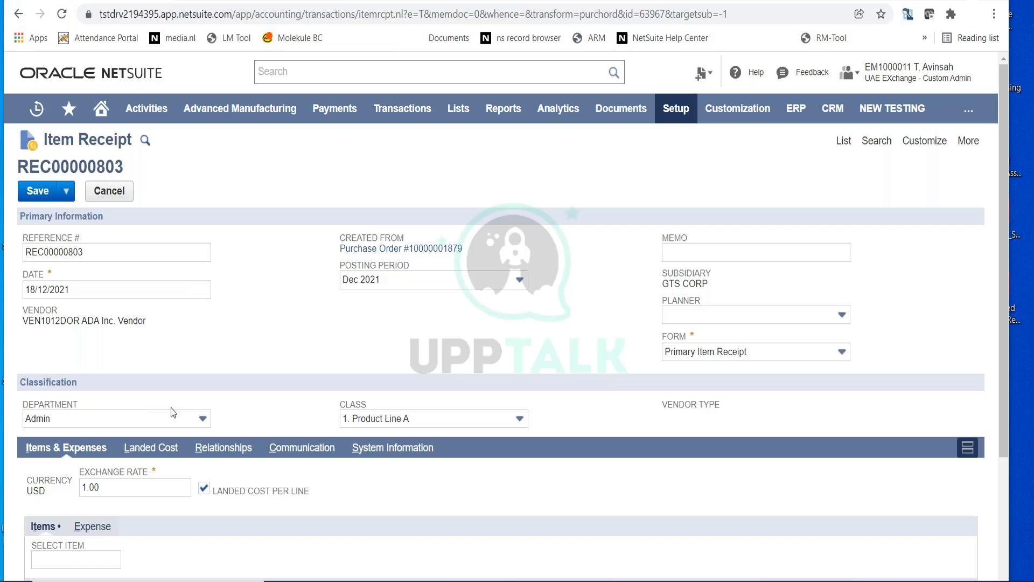
pyautogui.moveTo(370, 411)
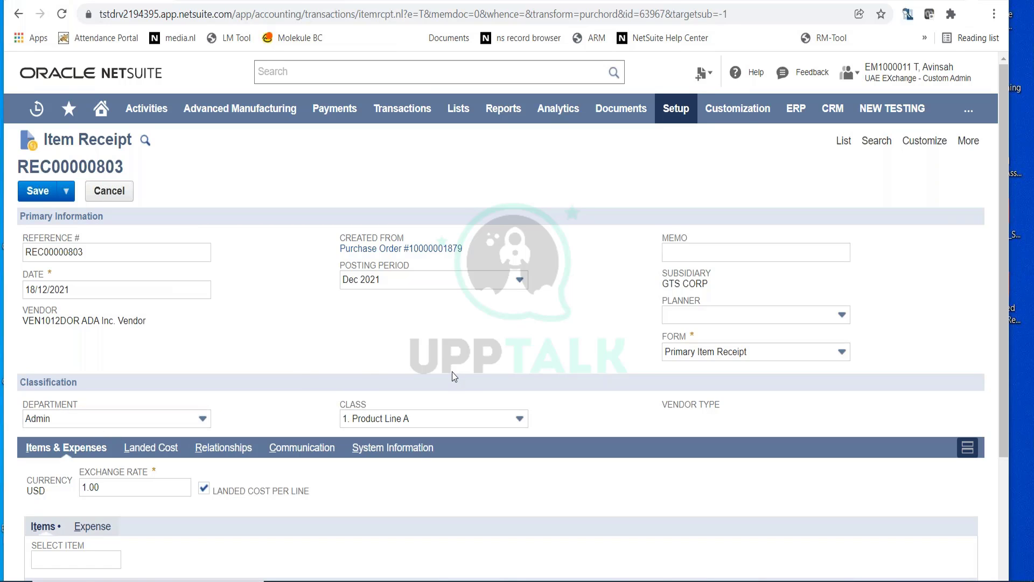
pyautogui.scroll(-3)
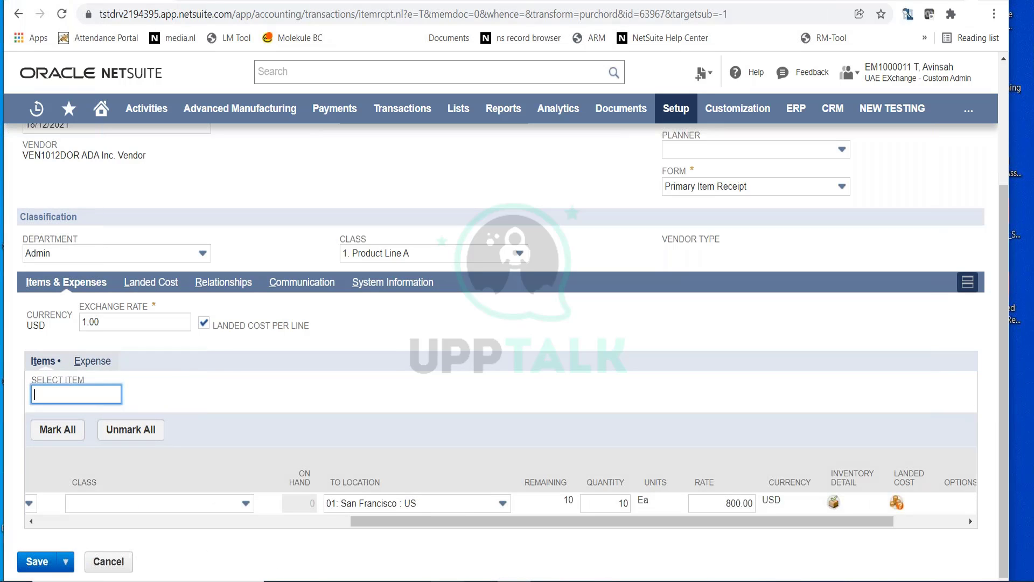
# Step: Set the AC-57891 Iphone 13 Pro max line quantity to 10, marked to receive
pyautogui.click(605, 503)
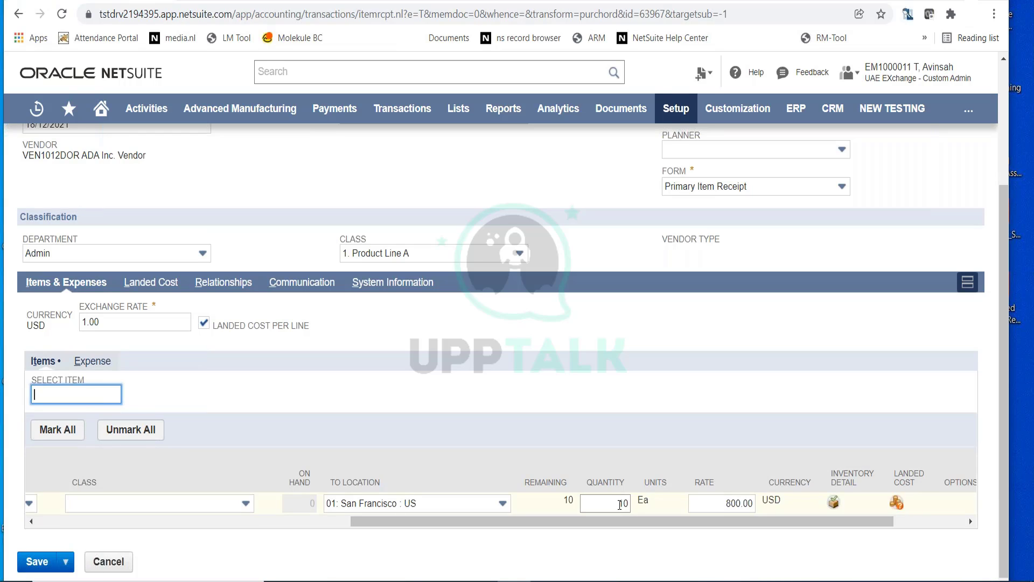
pyautogui.click(605, 503)
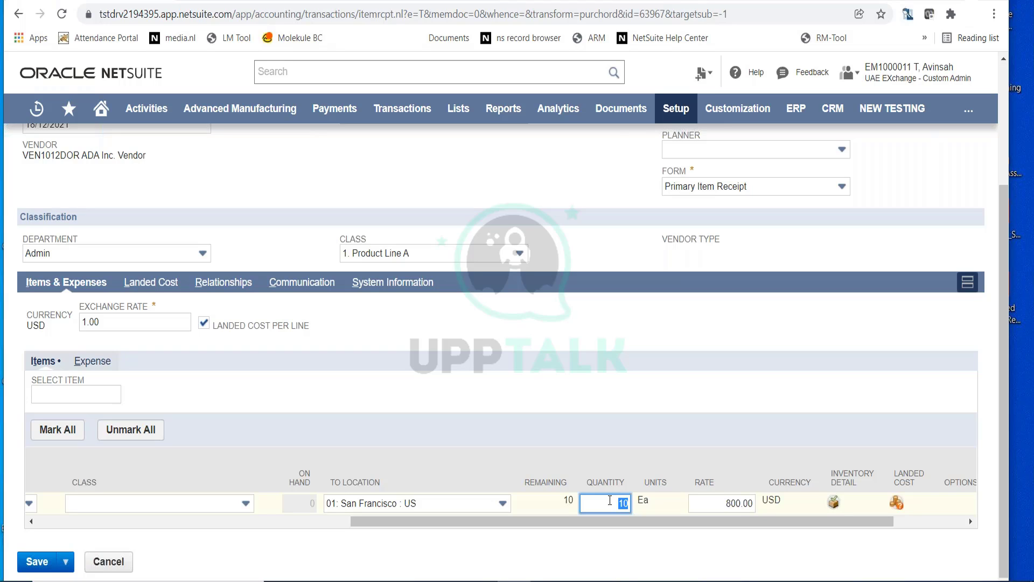
pyautogui.write('8')
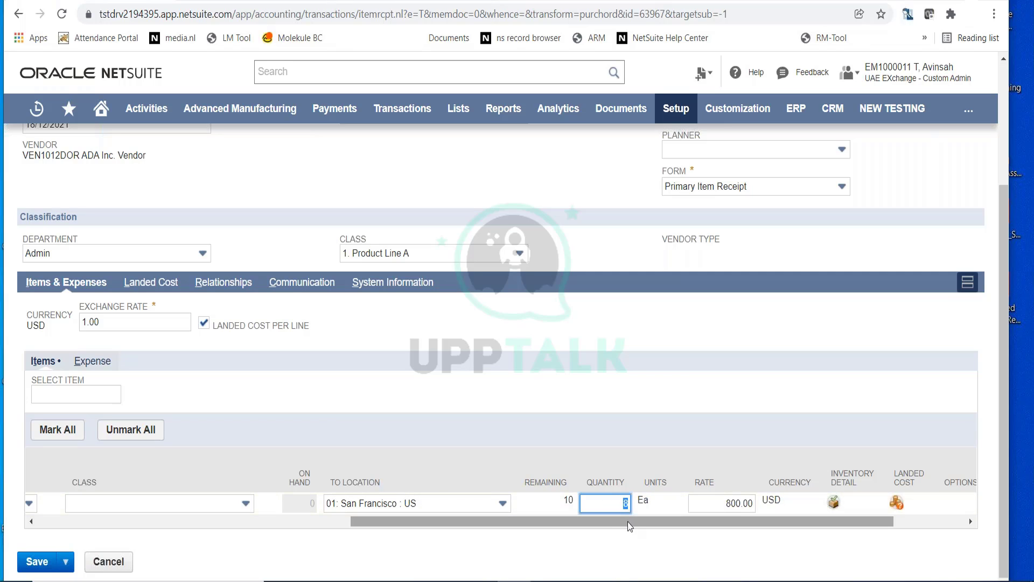
pyautogui.write('1')
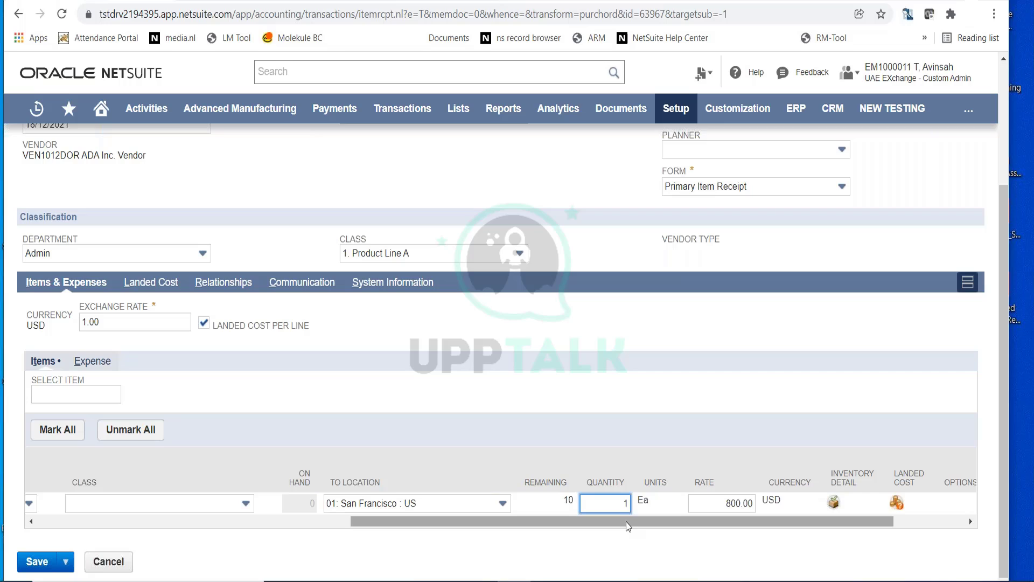
pyautogui.write('10')
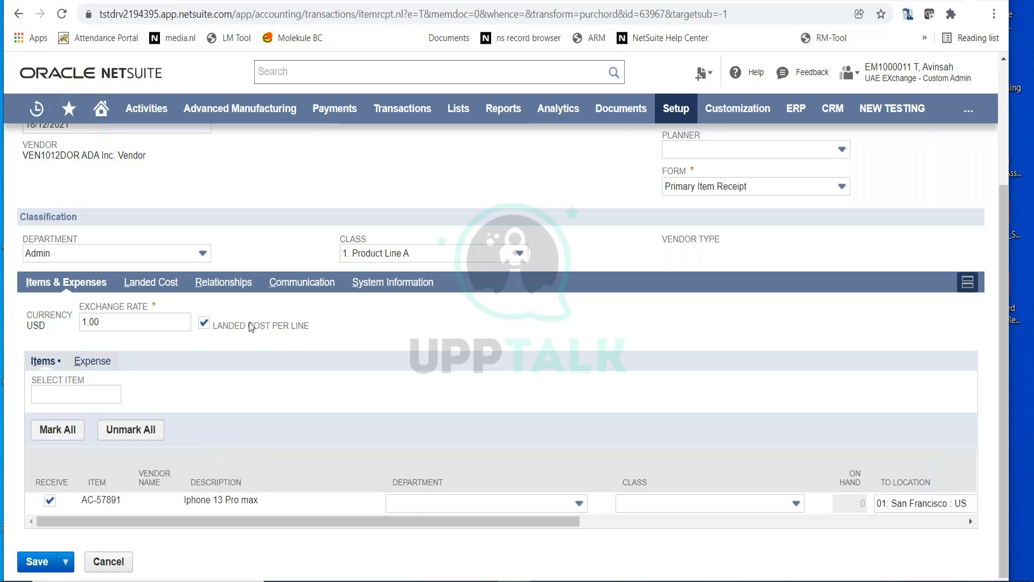
pyautogui.moveTo(416, 427)
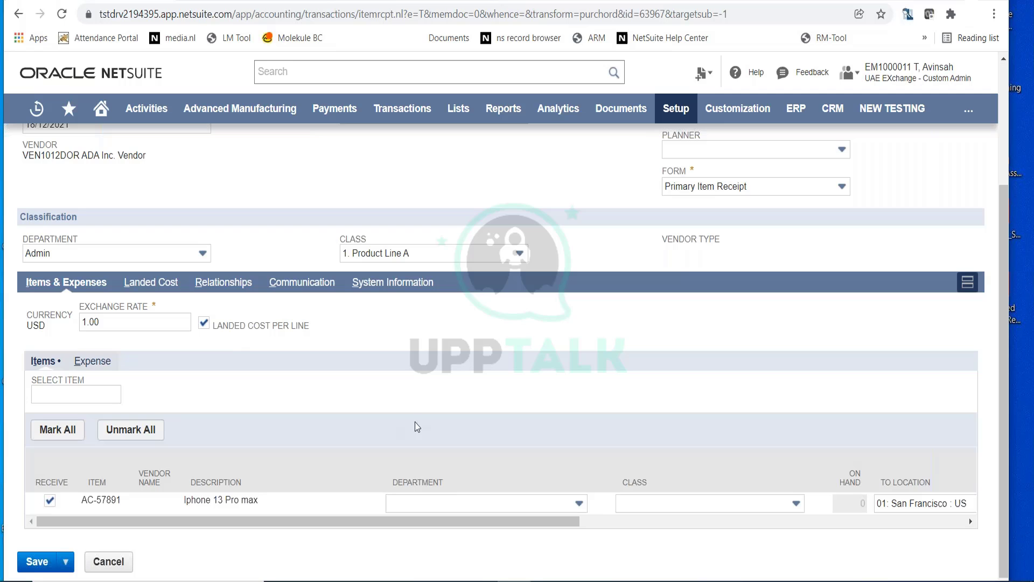
pyautogui.moveTo(456, 451)
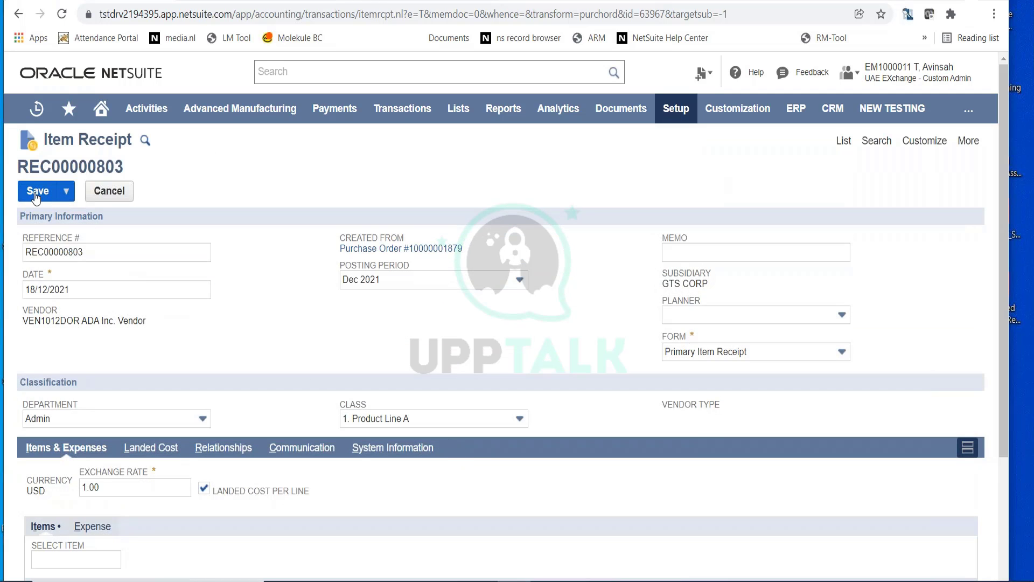
# Step: Save item receipt REC00000803 with AC-57891 received at quantity 10, 800.00
pyautogui.click(37, 192)
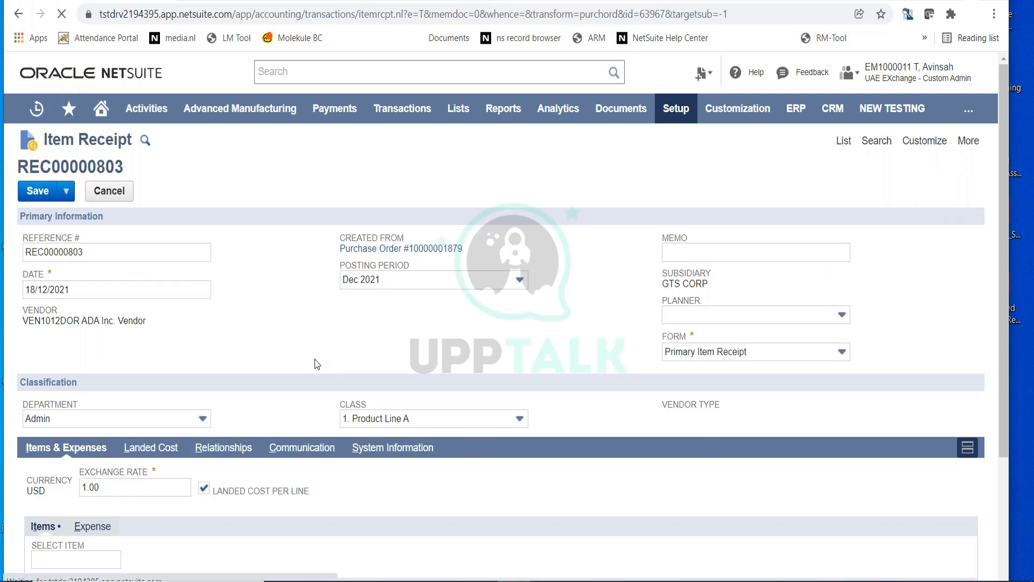
pyautogui.click(38, 192)
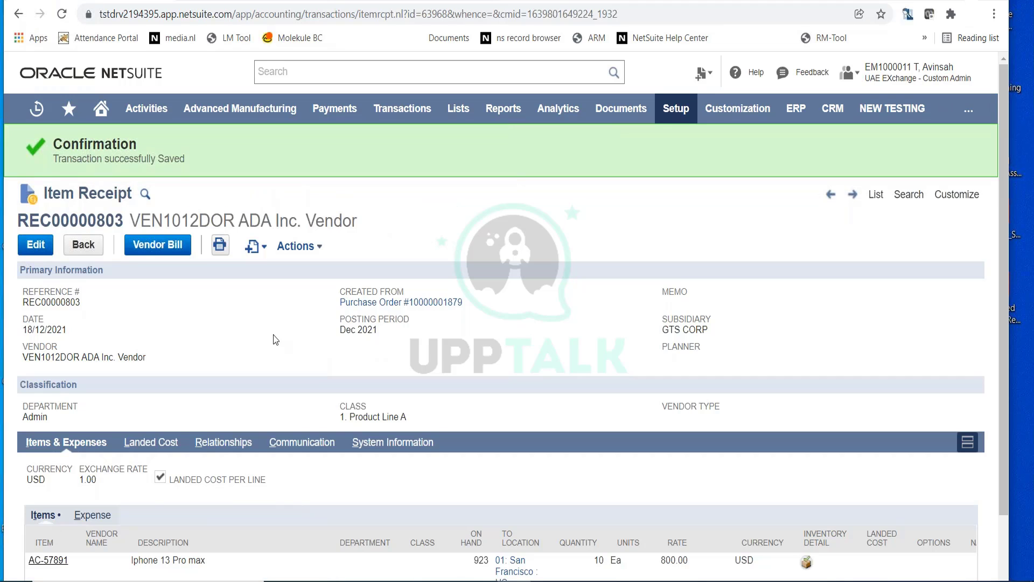
pyautogui.scroll(-3)
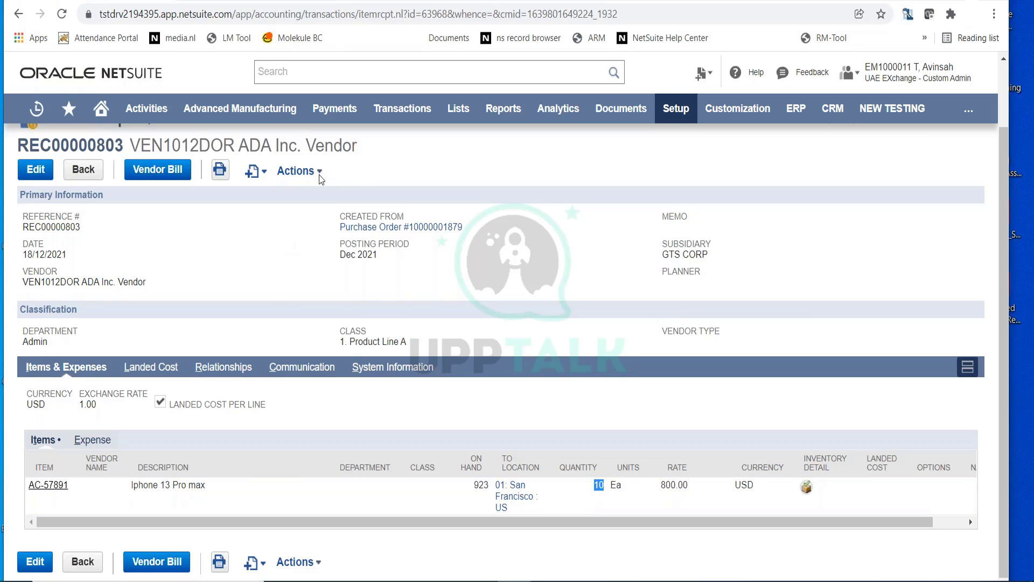
# Step: View the receipt's GL Impact: 8,000.00 debit Inventory Asset, credit Inventory Received Not Billed
pyautogui.click(295, 170)
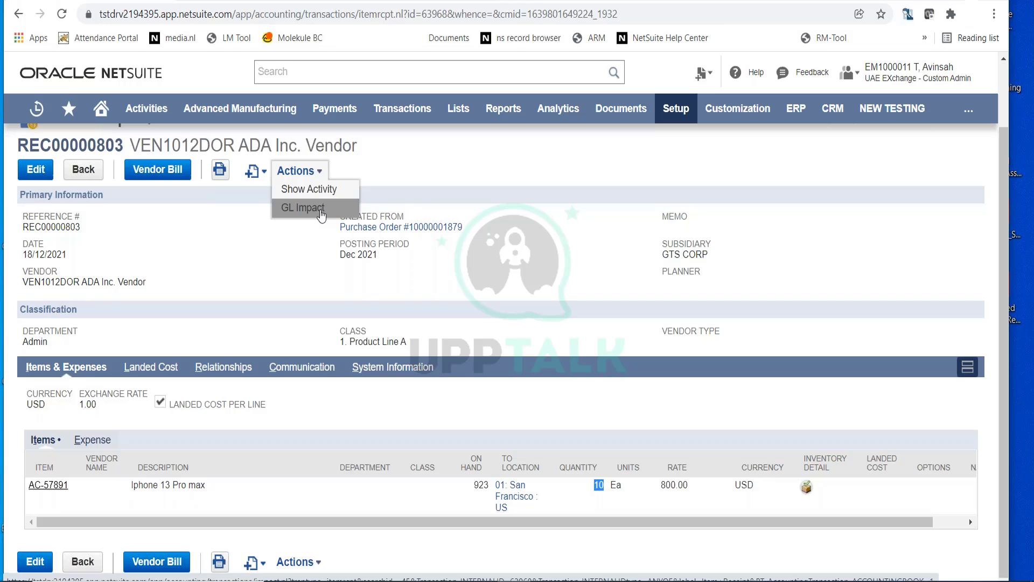
pyautogui.click(301, 208)
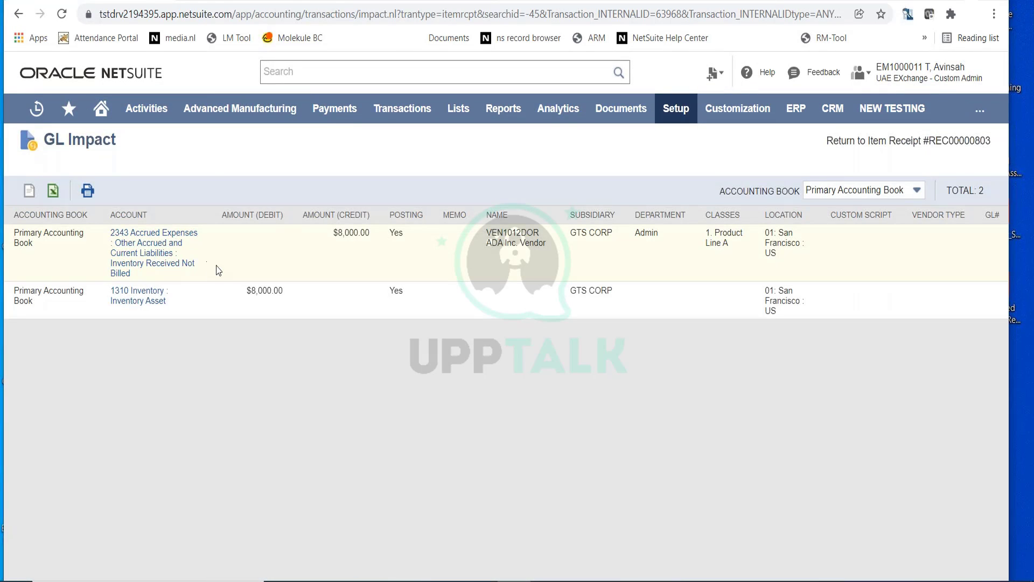
pyautogui.moveTo(232, 243)
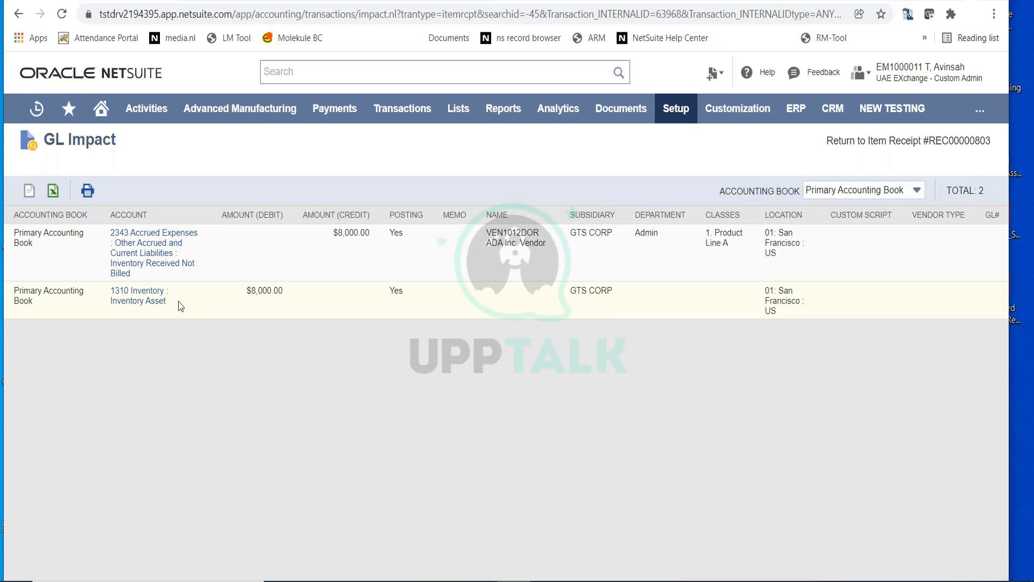
pyautogui.moveTo(263, 293)
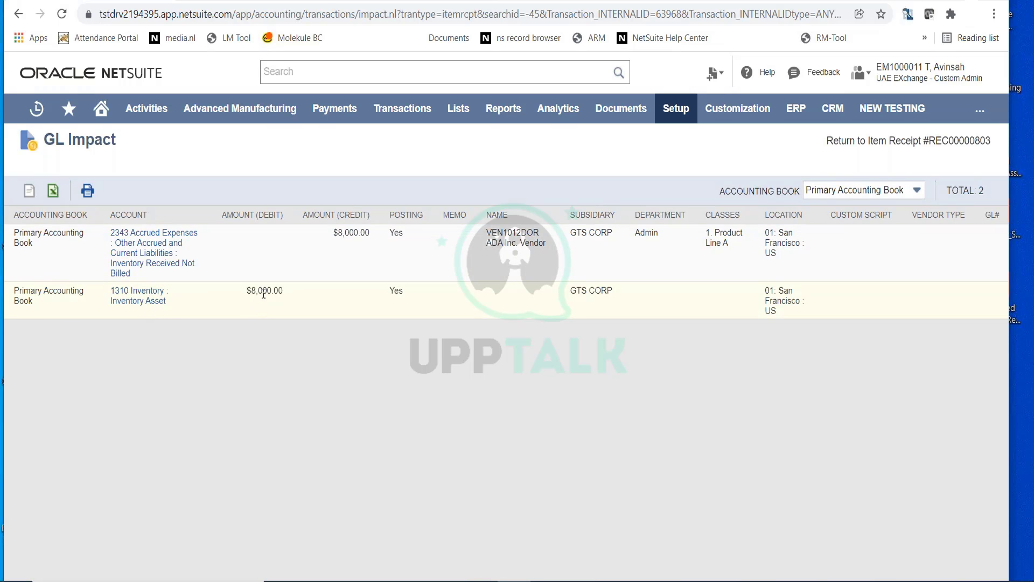
pyautogui.moveTo(263, 308)
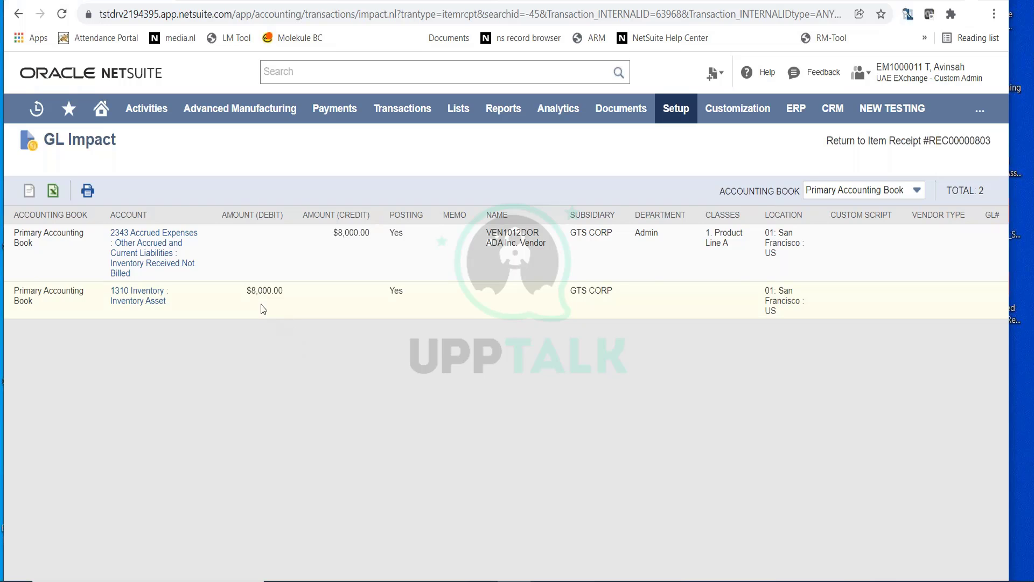
pyautogui.moveTo(310, 332)
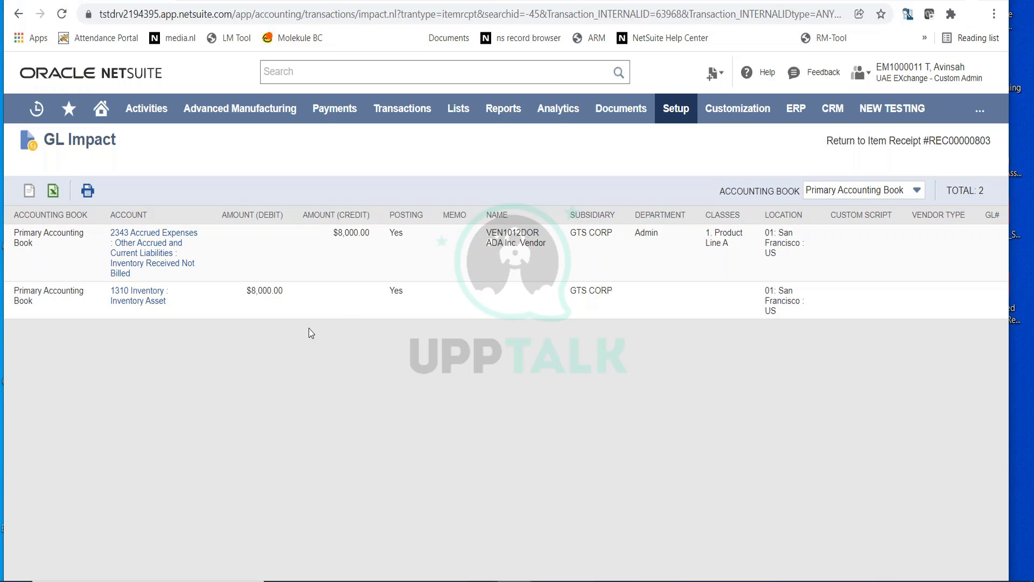
pyautogui.moveTo(301, 311)
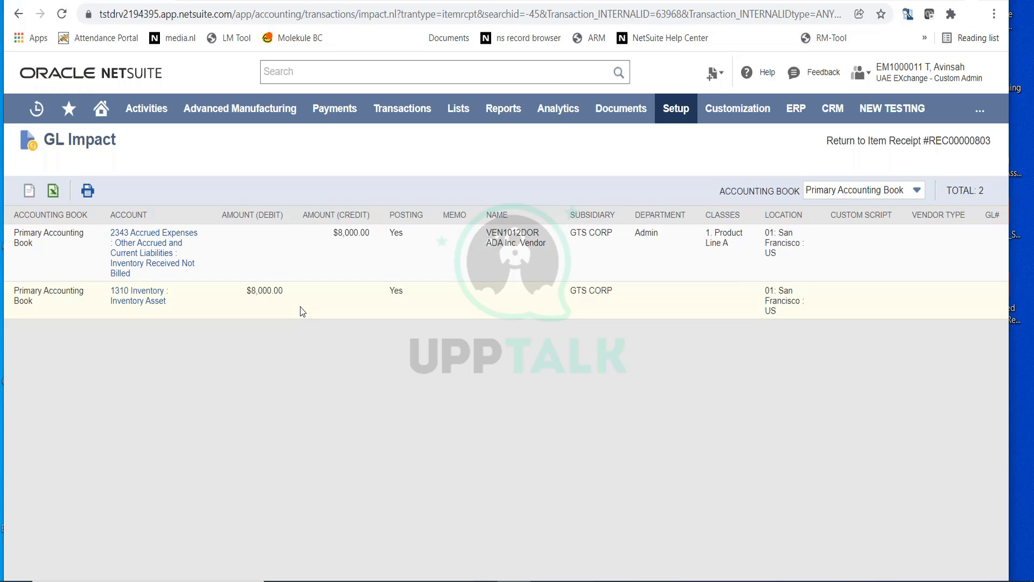